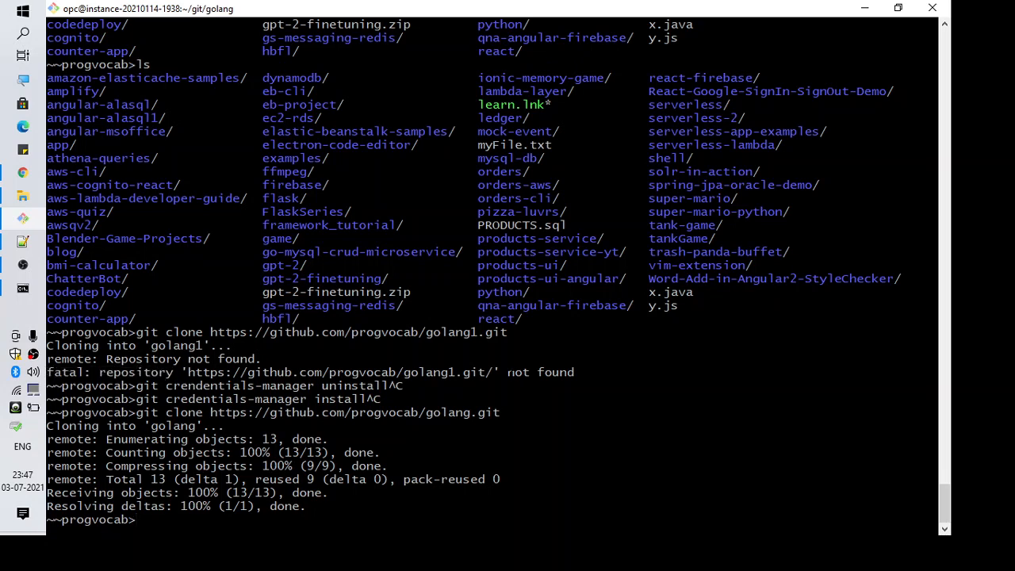
Enter the 'git credential-manager uninstall' command at the Git Bash prompt without running it
double_click(541, 371)
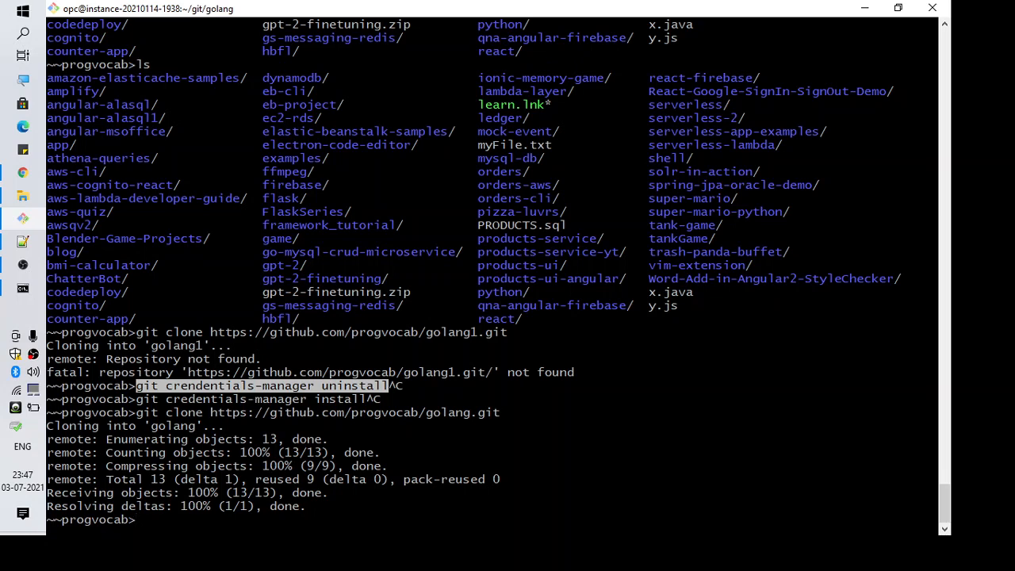
text(git crendentials-manager uninstall)
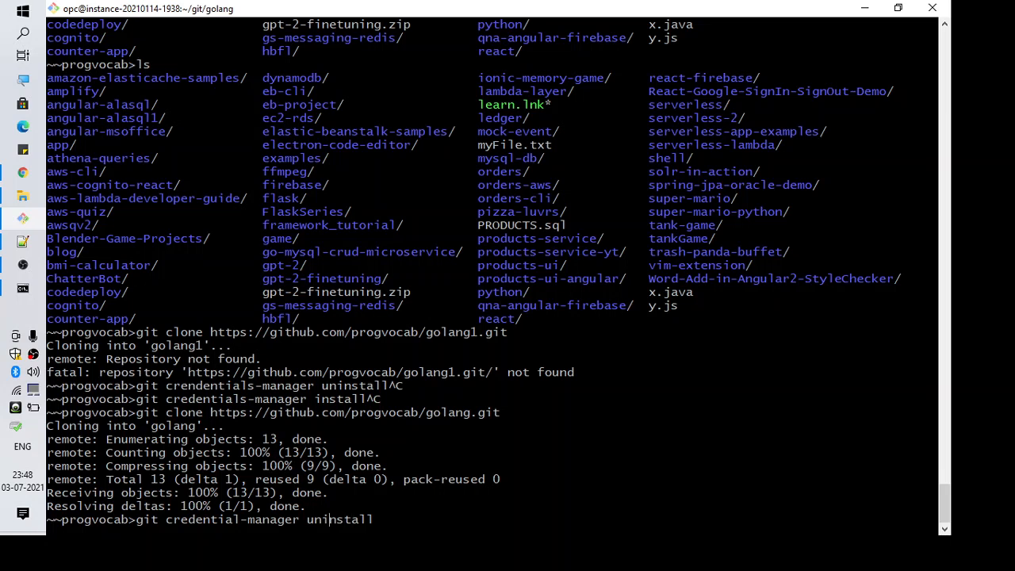
Edit the pending command so it reads 'git credential-manager install', still unrun
key(BackSpace)
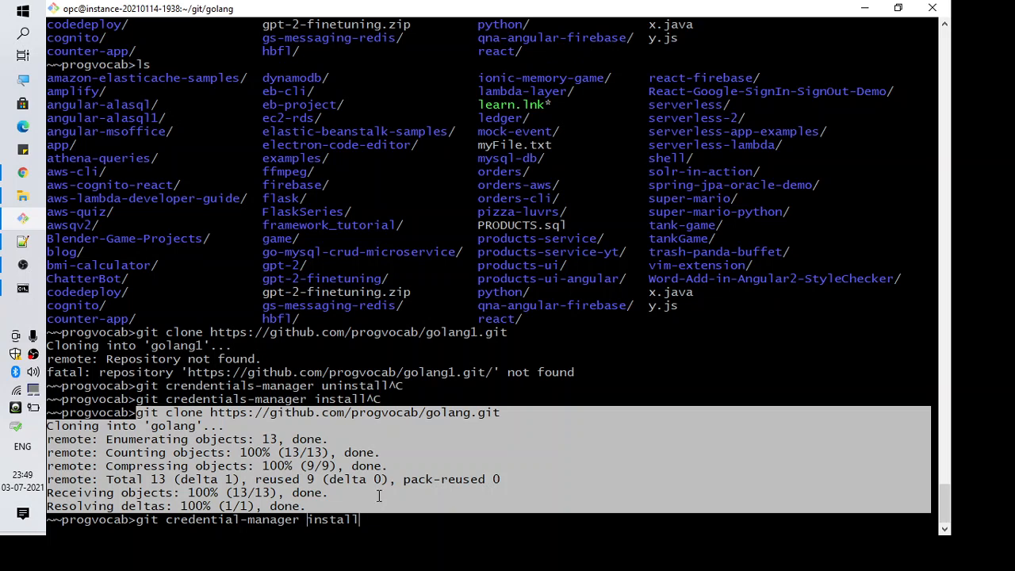
mouse_move(379, 491)
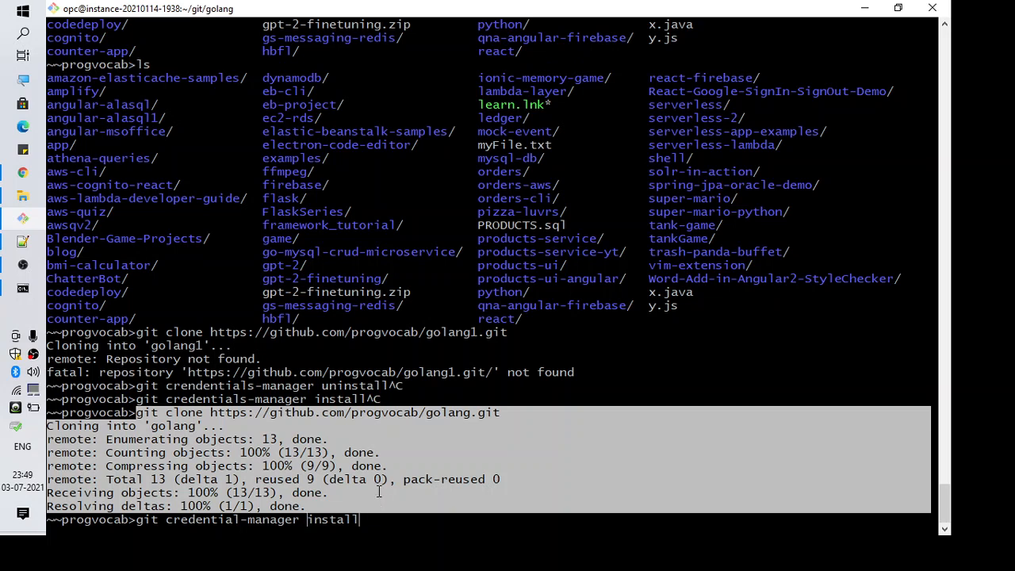